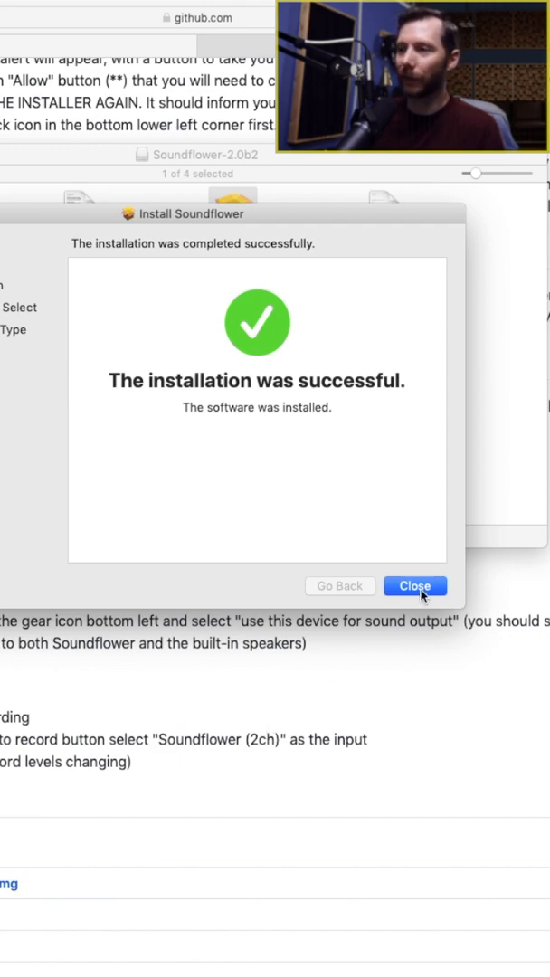
Close the finished Soundflower installer and bring up the add-device options in Audio Devices
left_click(414, 586)
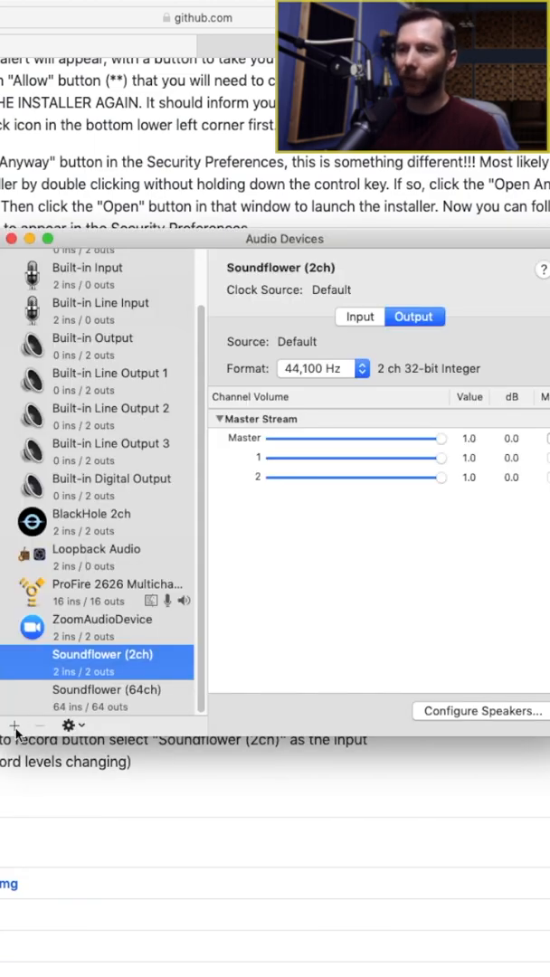
left_click(14, 724)
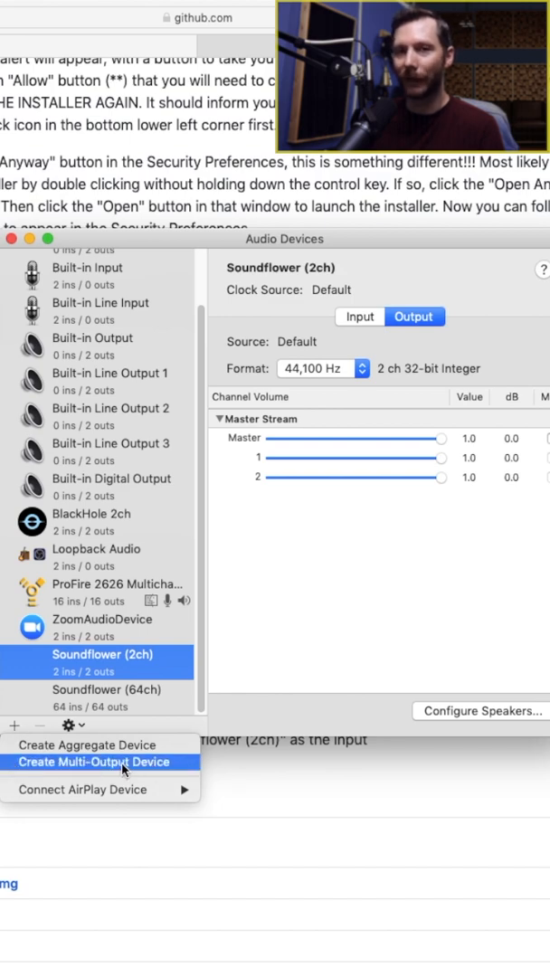
Create a Multi-Output Device combining Soundflower (2ch) and ProFire 2626 Multichannel
left_click(94, 762)
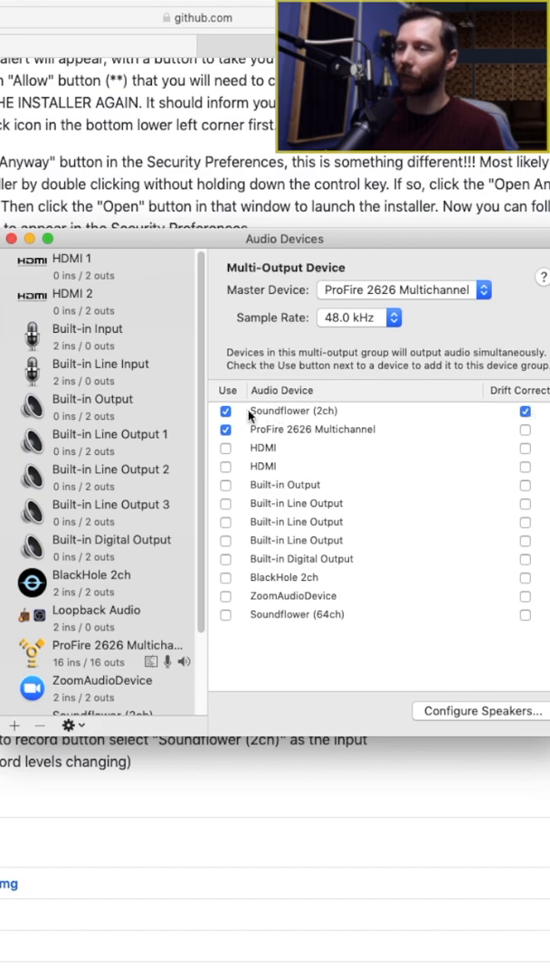
mouse_move(400, 351)
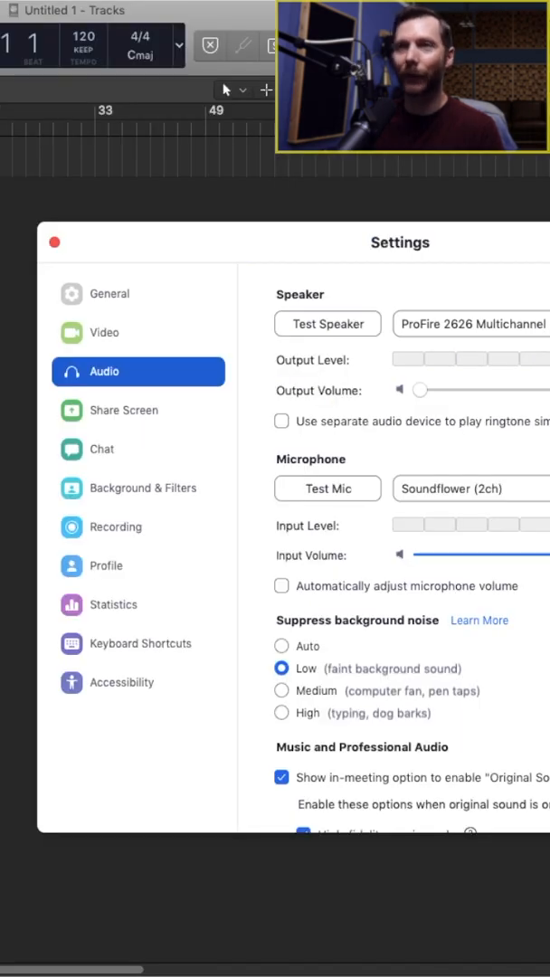
mouse_move(56, 472)
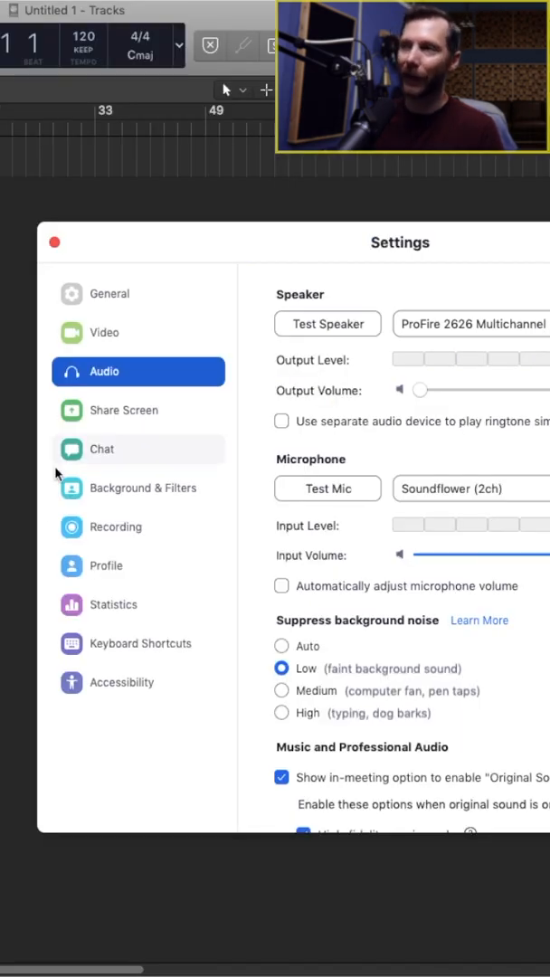